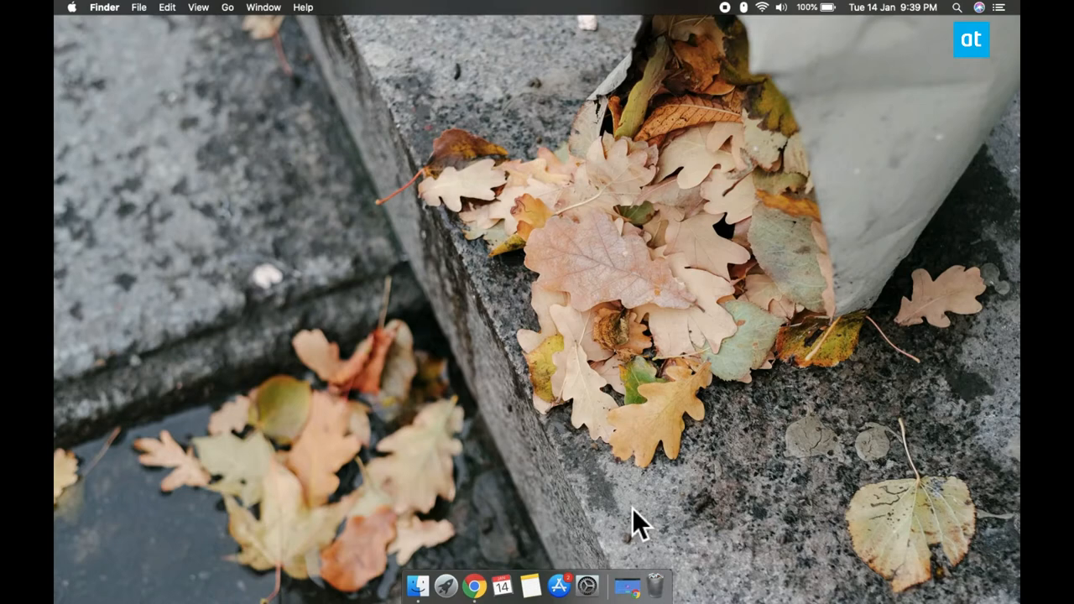
mouse_move(658, 530)
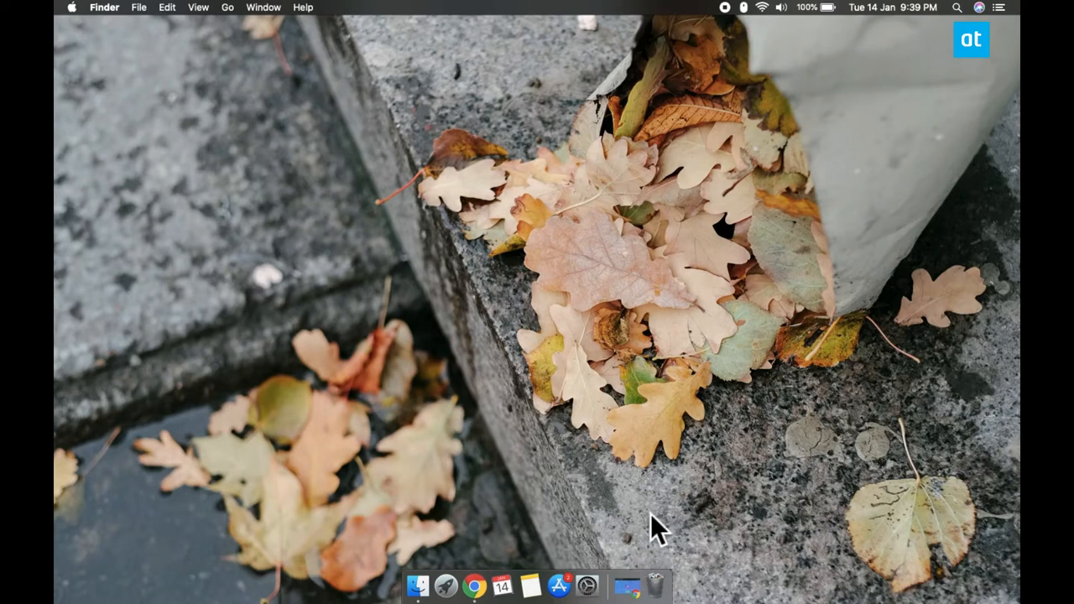
Bring Chrome forward showing the Music Bar site about controlling Apple Music from the menu bar
click(470, 587)
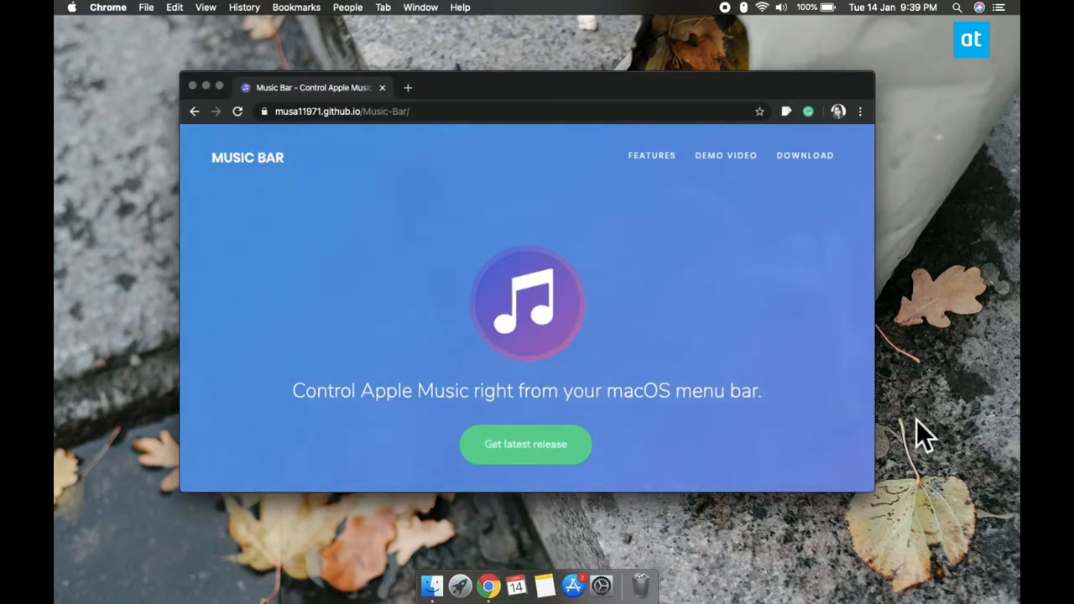
mouse_move(225, 109)
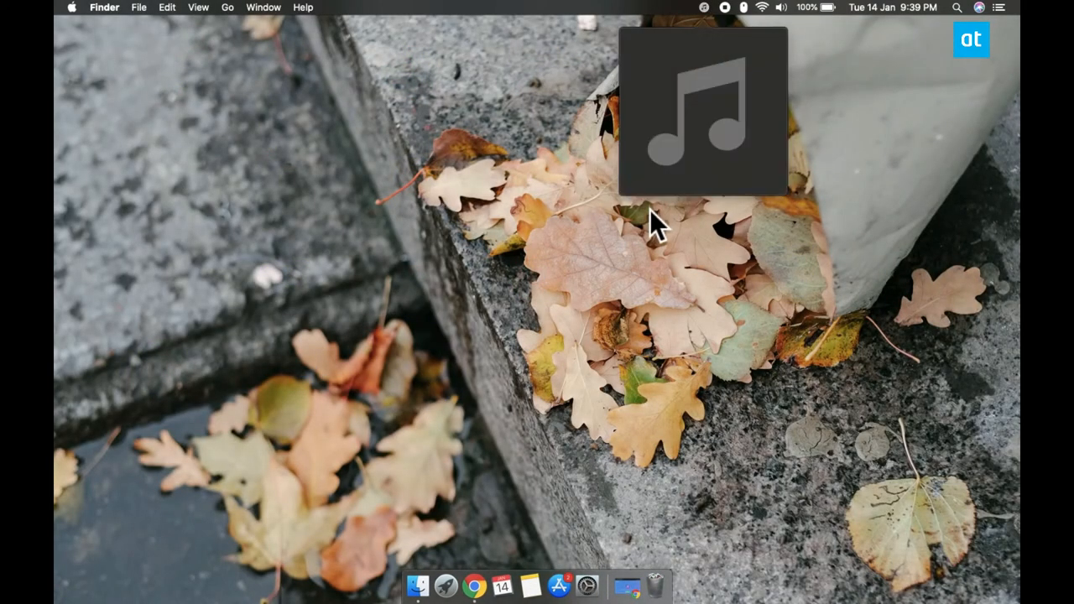
mouse_move(663, 249)
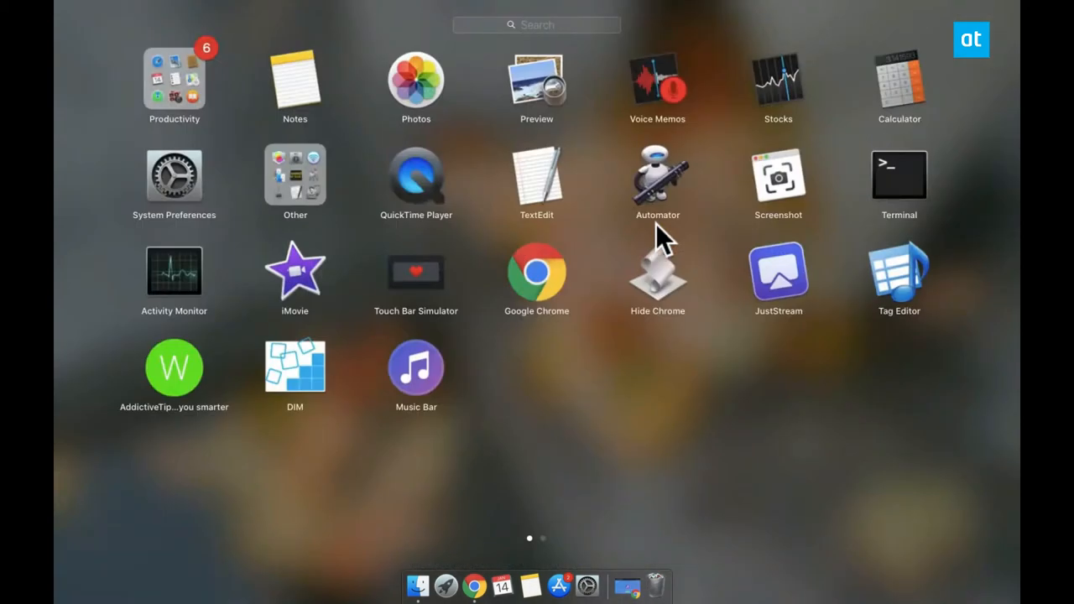
Launch Music, play Metallica's Master Of Puppets from Songs, and close the Music window
text(music)
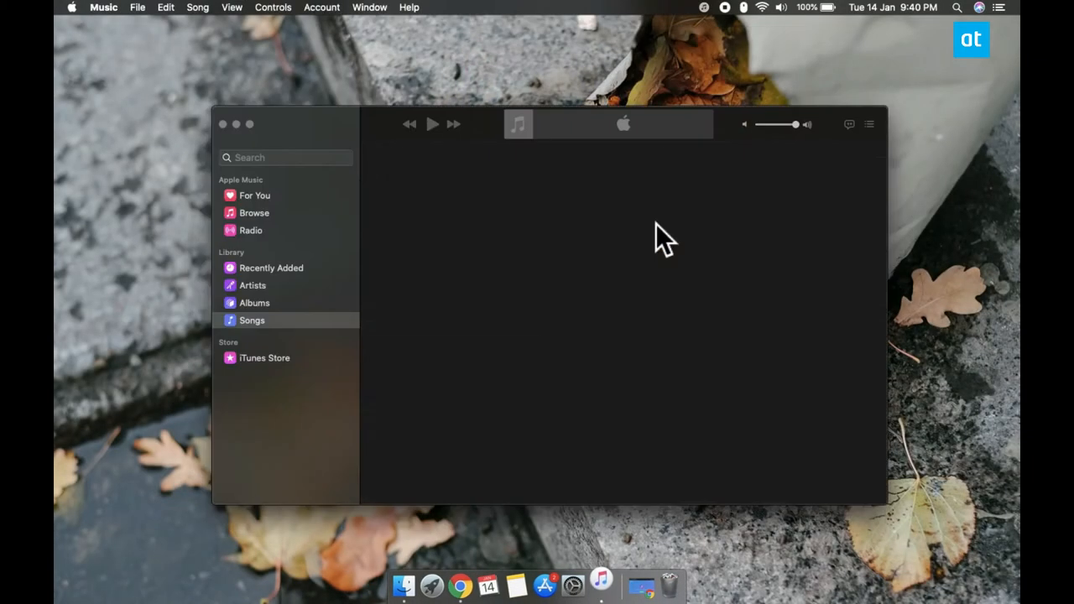
click(251, 320)
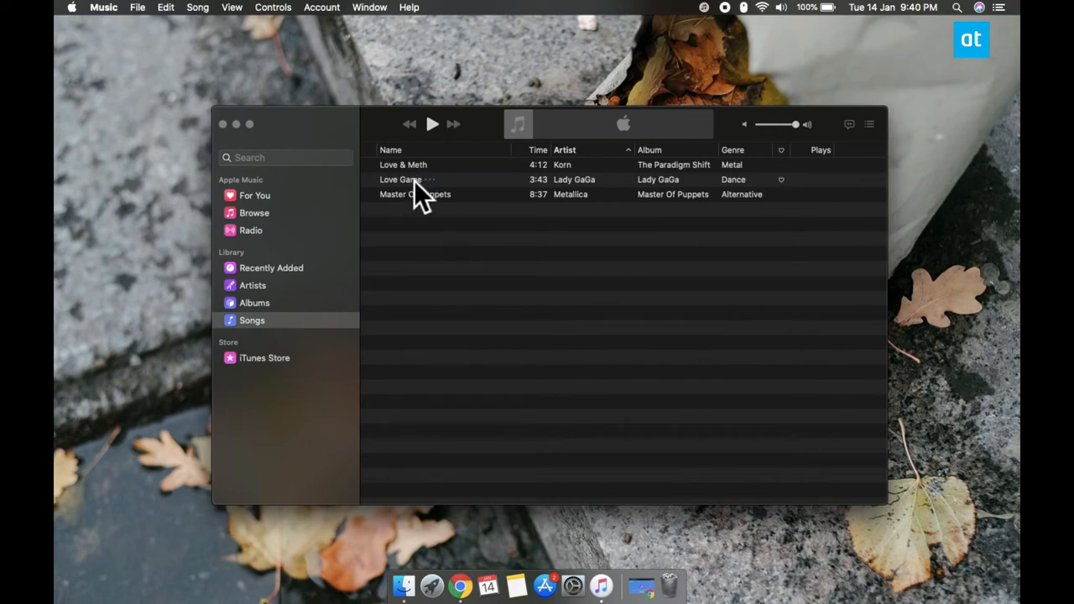
double_click(414, 194)
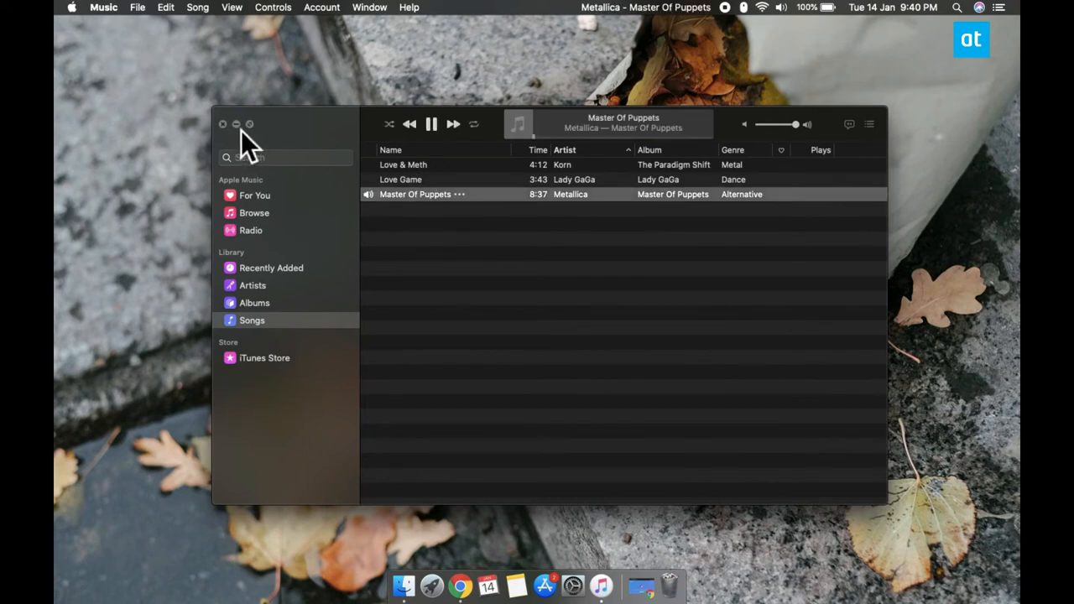
click(221, 124)
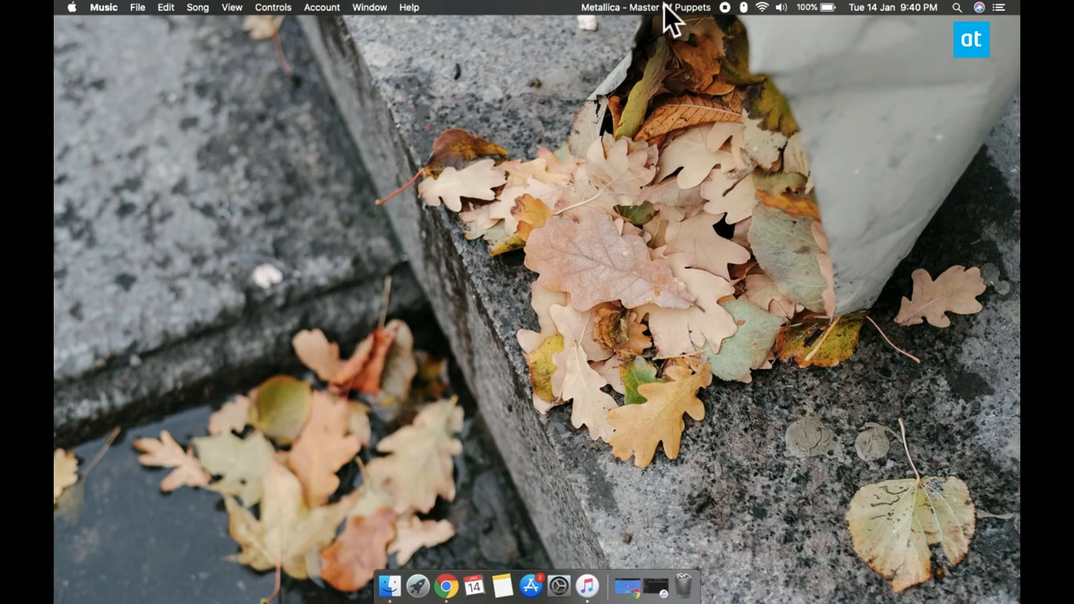
Show the now-playing Master Of Puppets popover, then view Music Bar's General and Display preferences
click(671, 9)
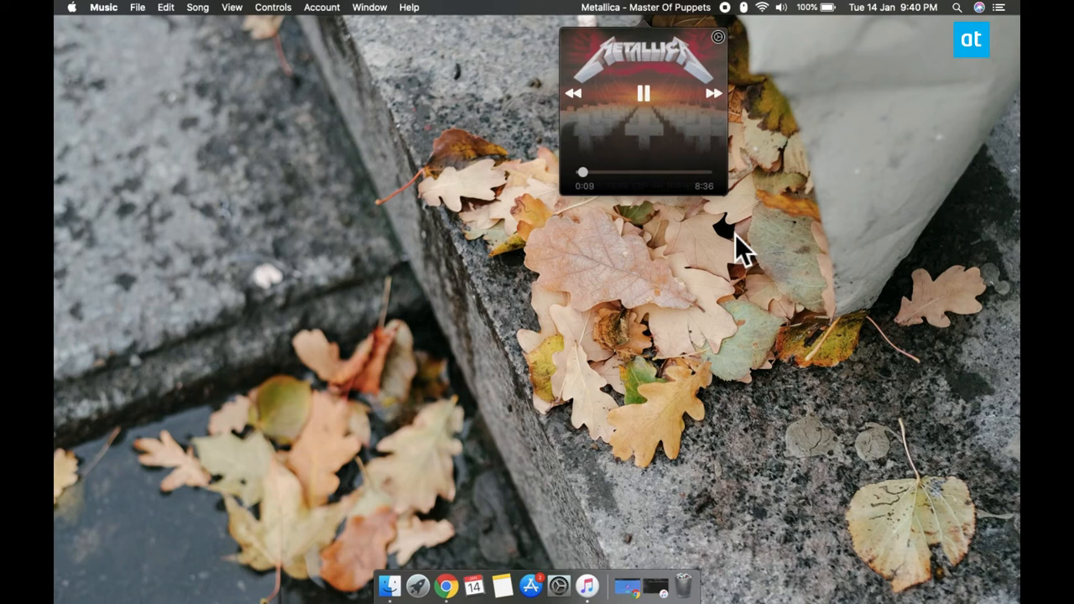
mouse_move(715, 284)
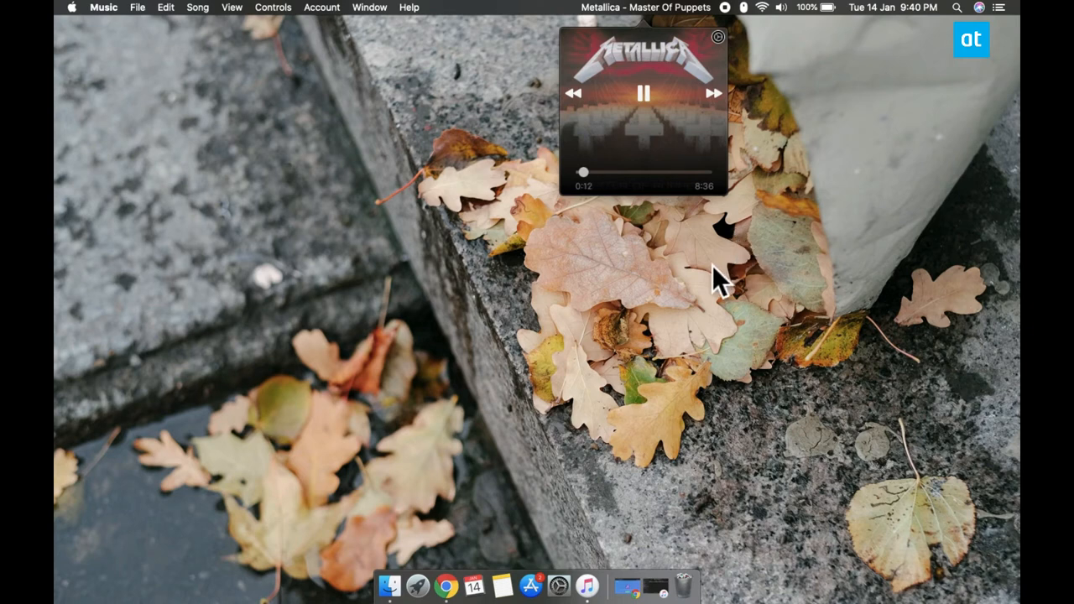
mouse_move(641, 188)
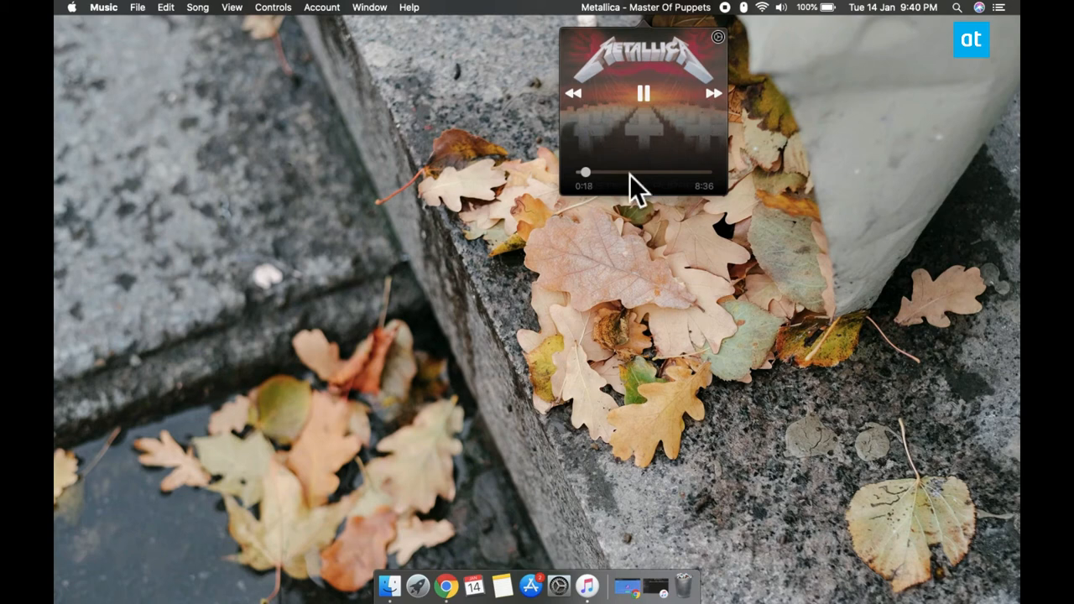
mouse_move(740, 58)
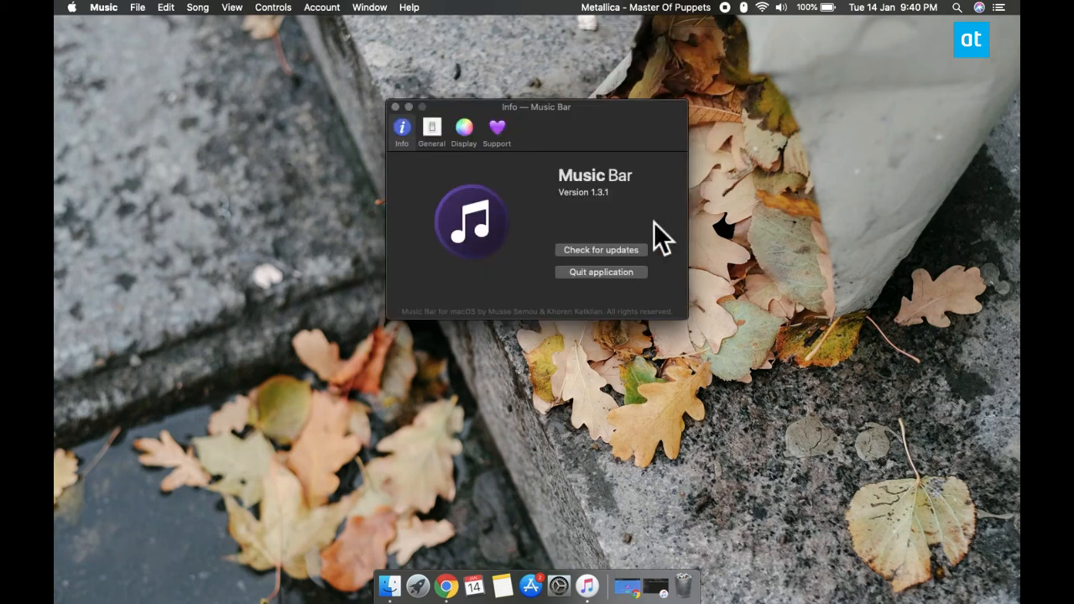
click(431, 127)
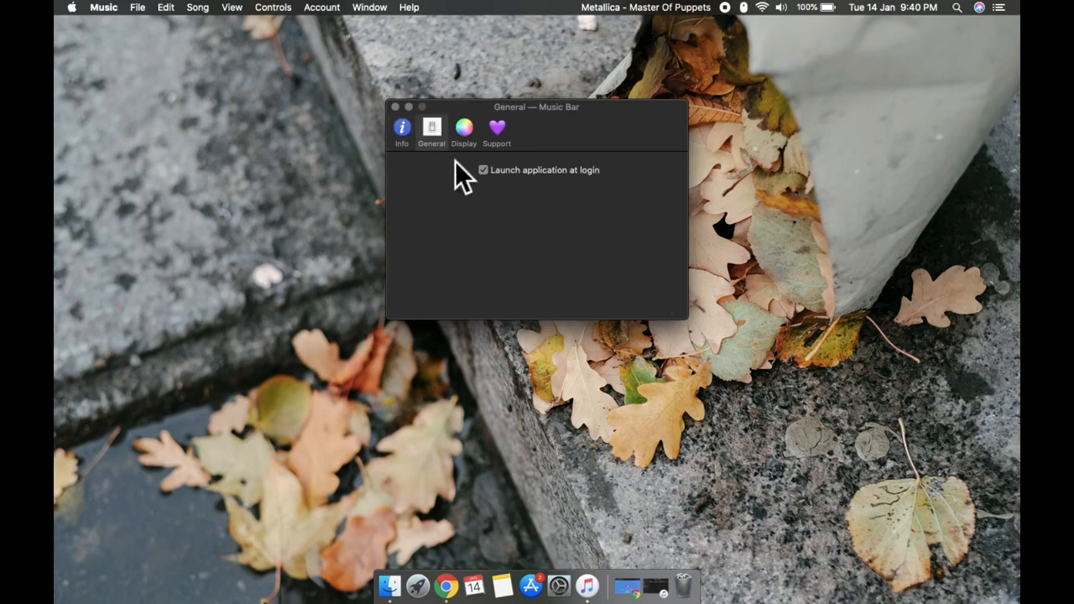
click(463, 127)
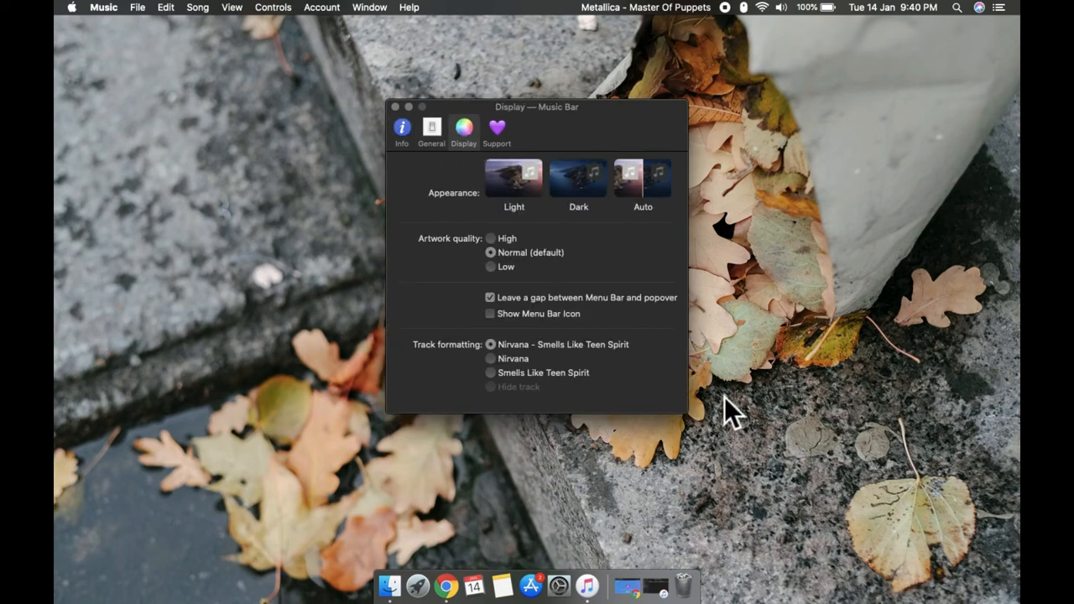